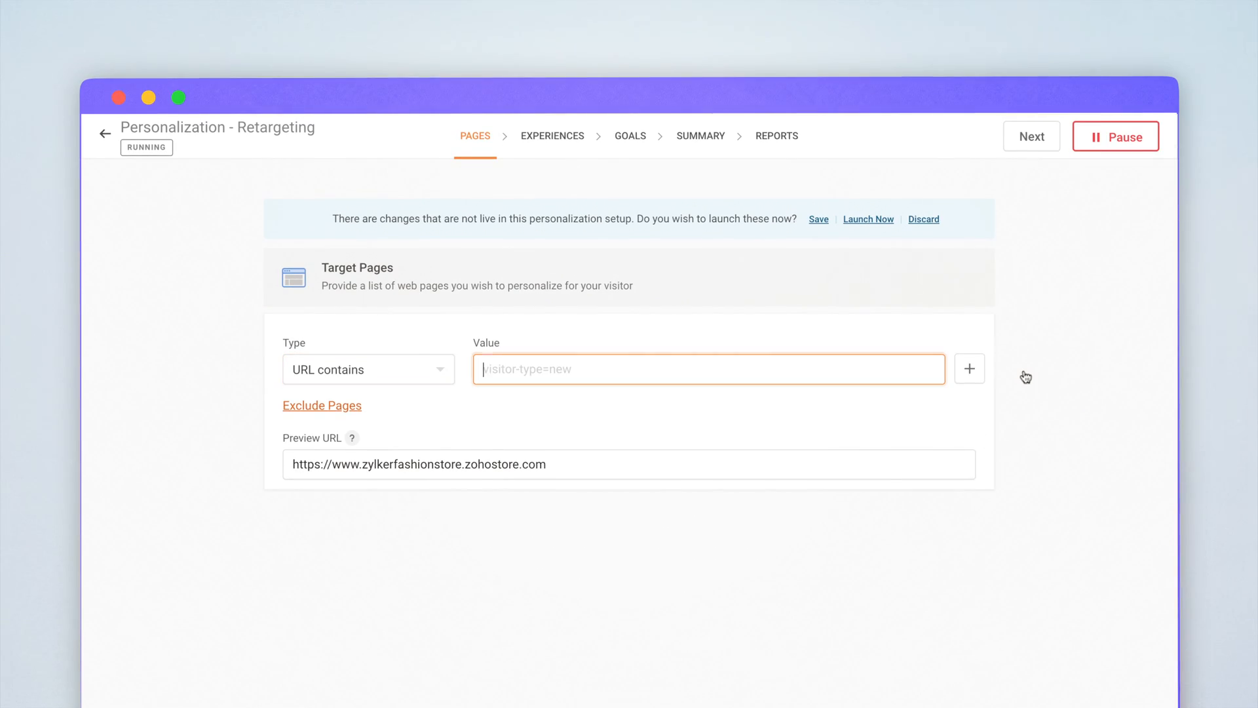
pyautogui.write('zylkerfashionstore.zohostore.com')
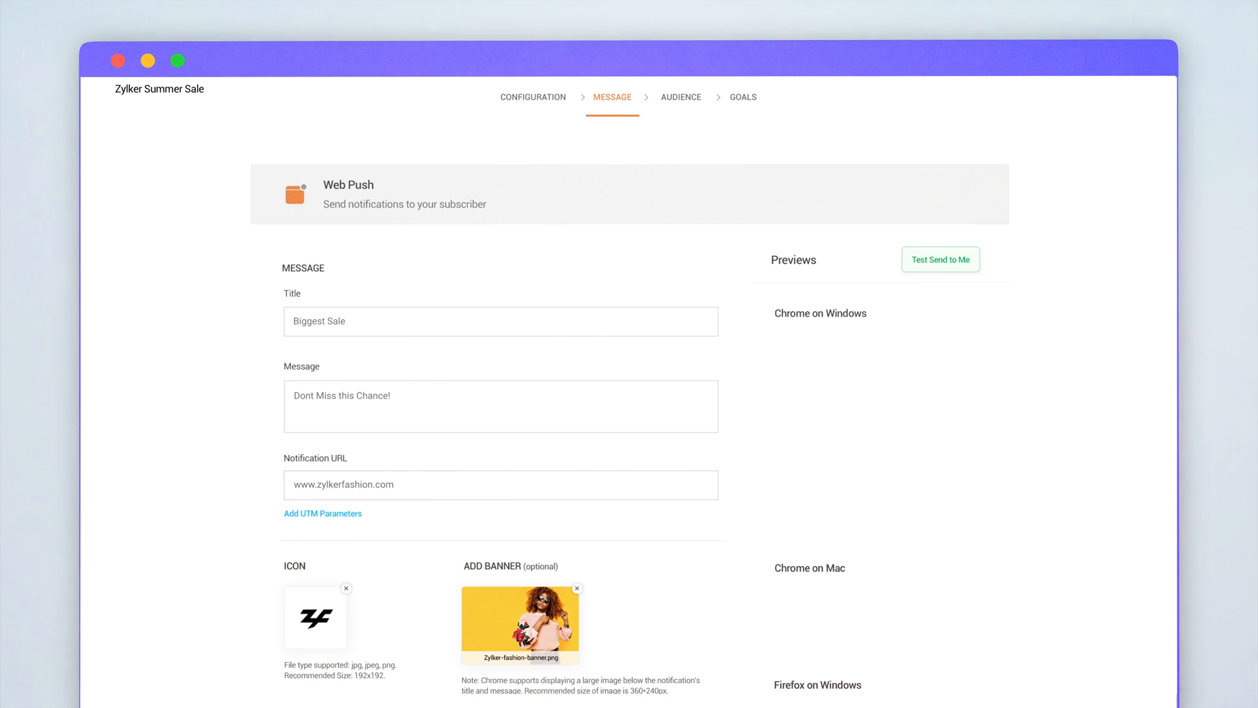
pyautogui.scroll(-3)
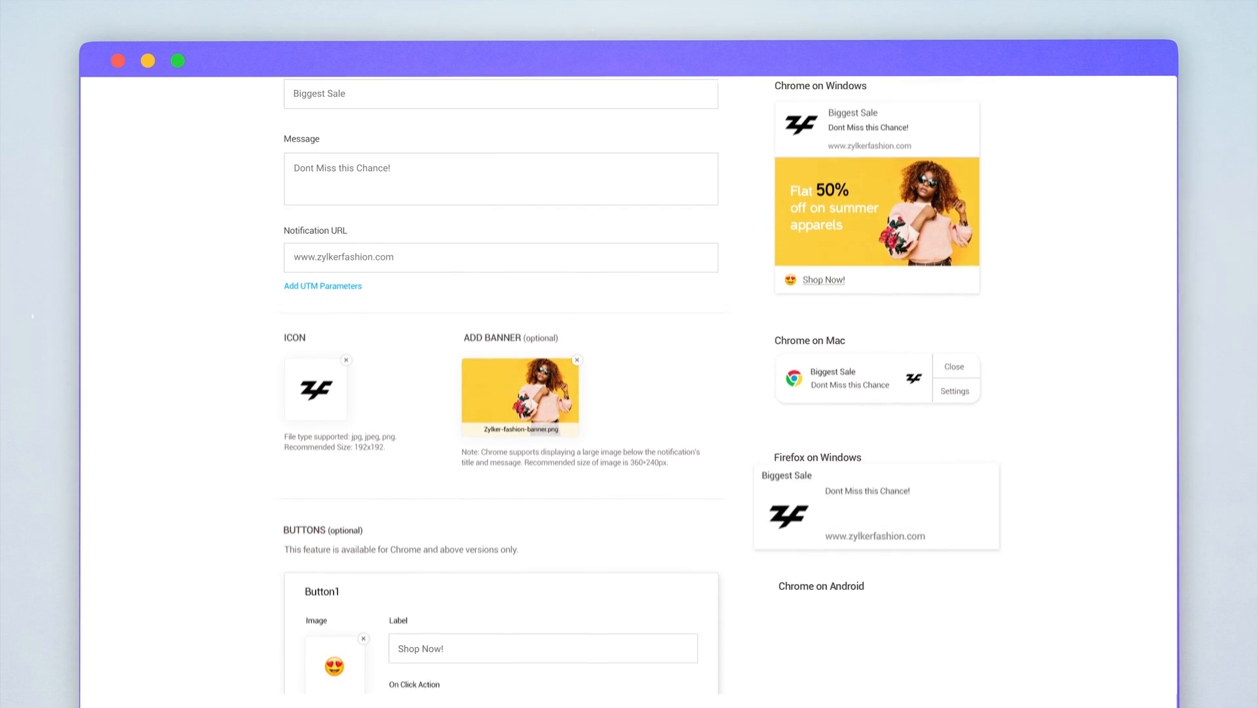
pyautogui.scroll(-3)
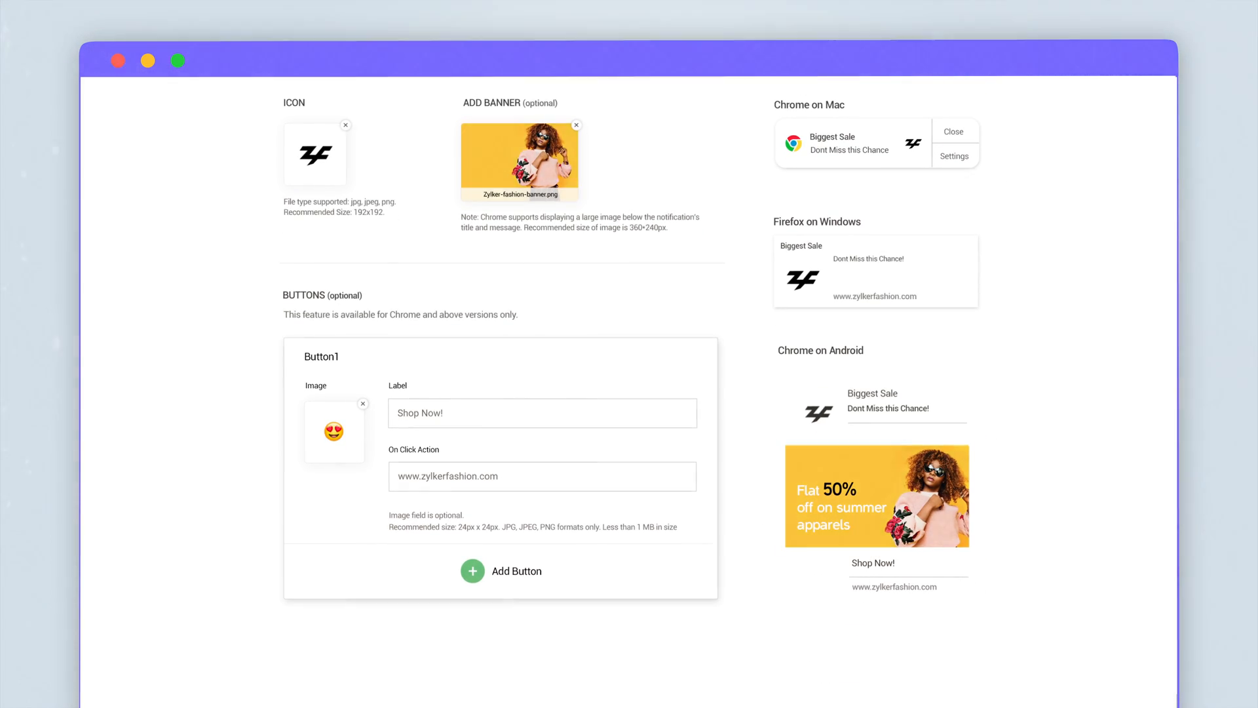